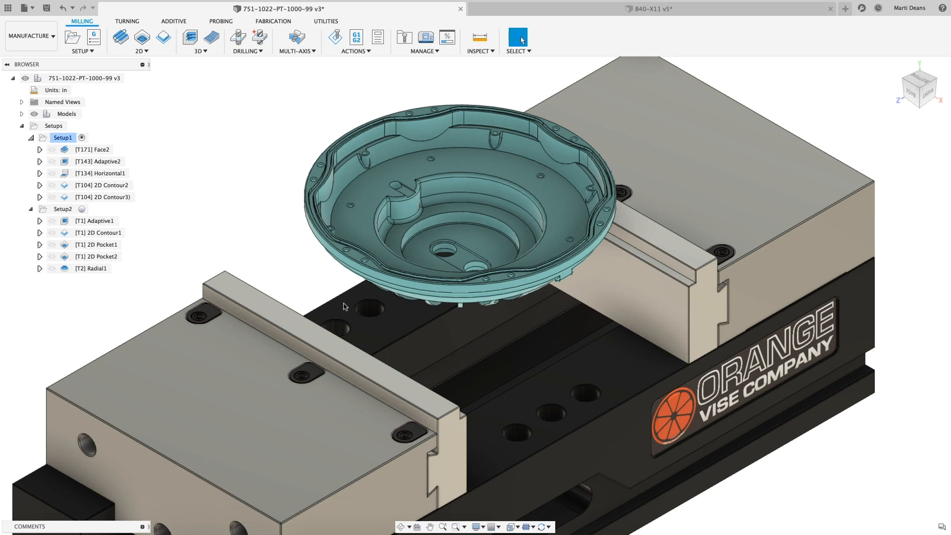
Step: Enable Sync view with active setup and switch between Setup2 and Setup1 to see the view follow
left_click(543, 525)
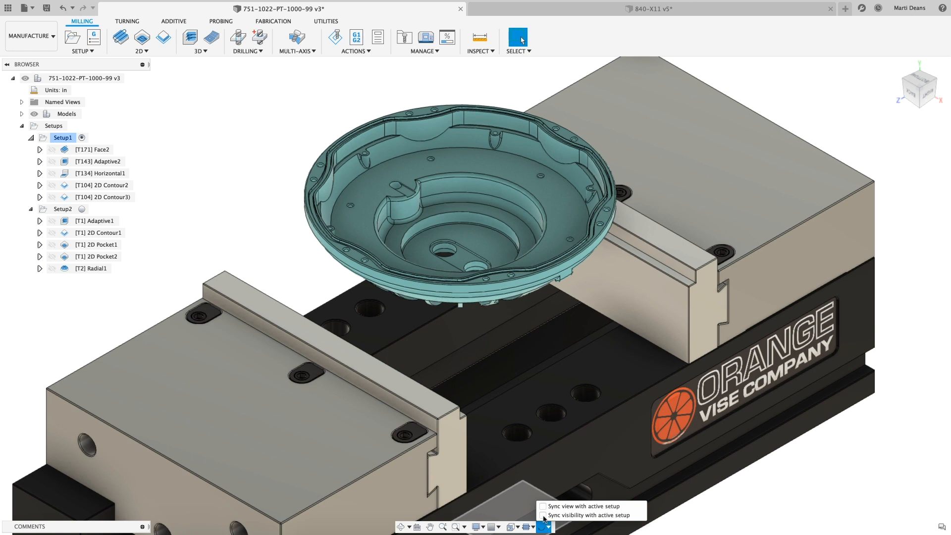
left_click(543, 515)
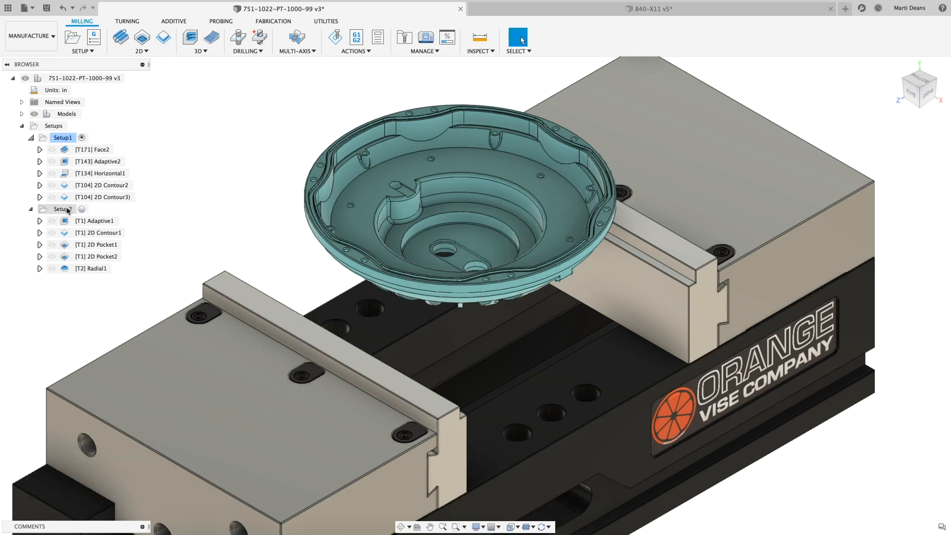
left_click(63, 209)
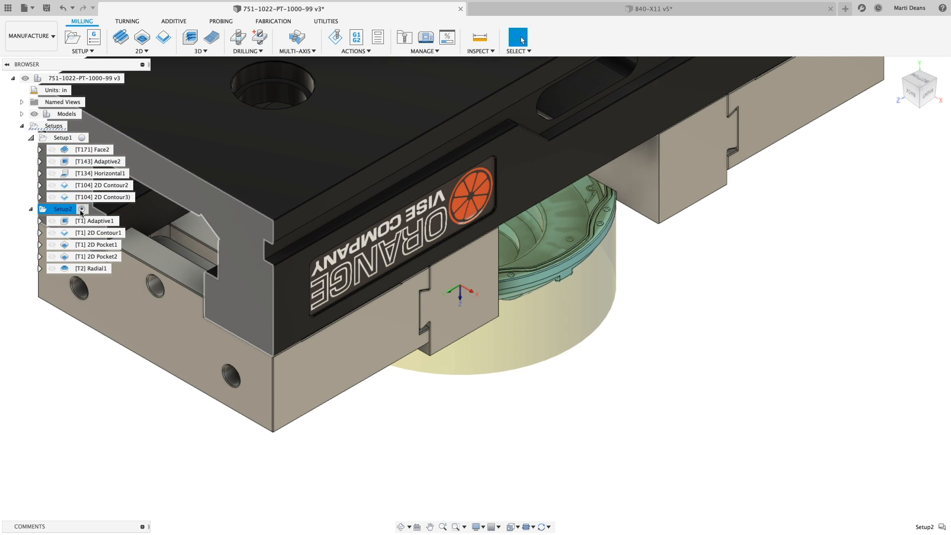
left_click(62, 137)
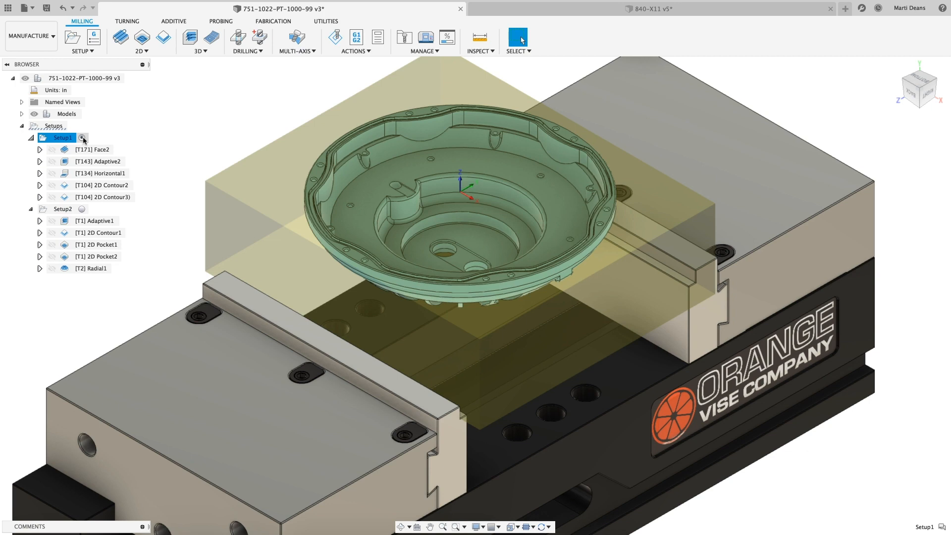
right_click(58, 114)
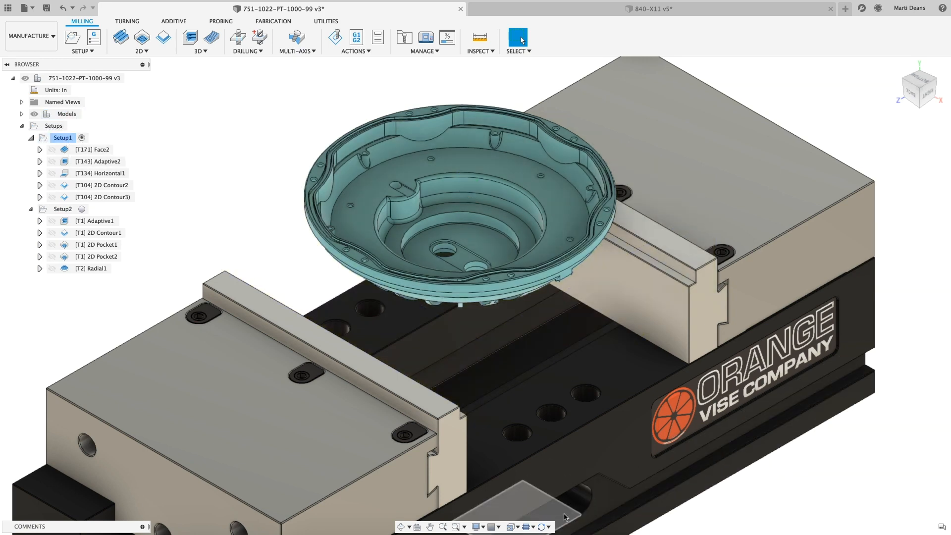
Step: Enable Sync visibility with active setup, then activate Setup2 to show its cylindrical stock
left_click(542, 527)
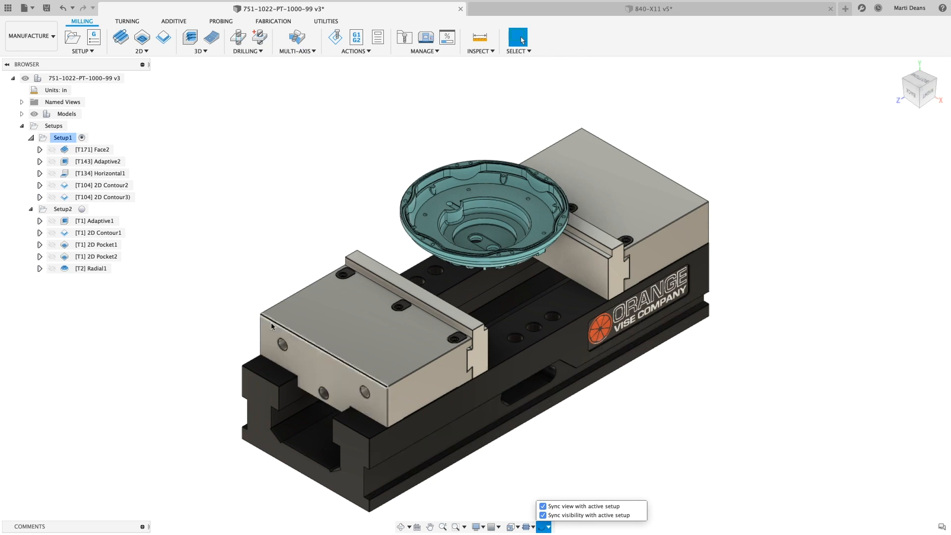
left_click(51, 137)
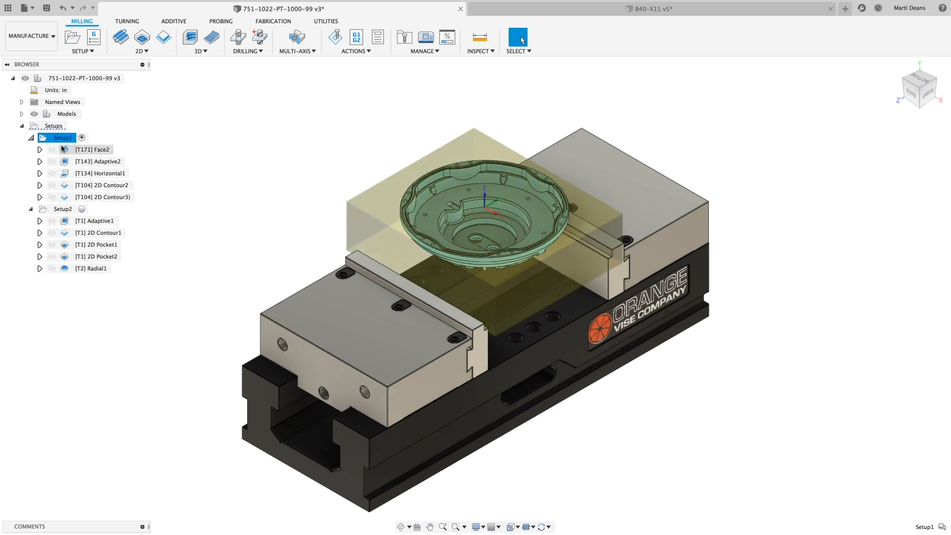
left_click(62, 208)
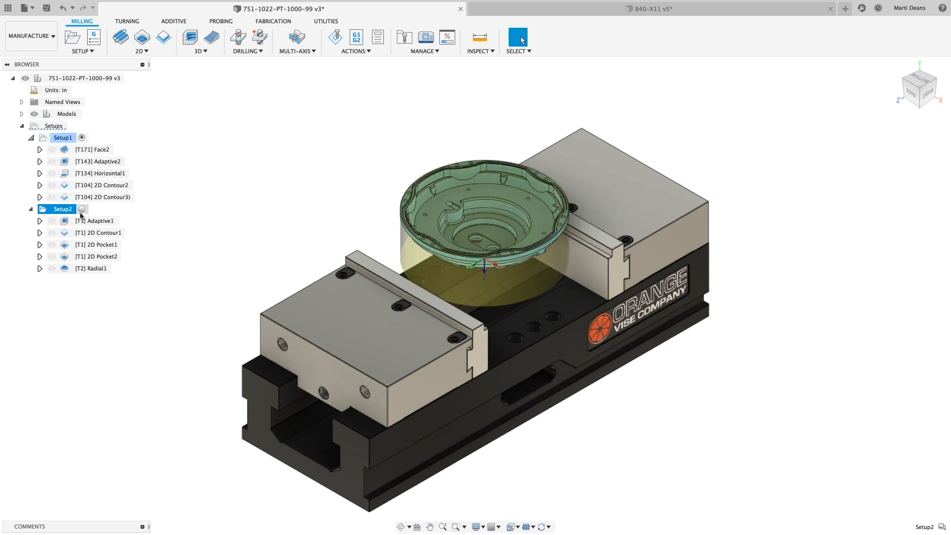
right_click(56, 208)
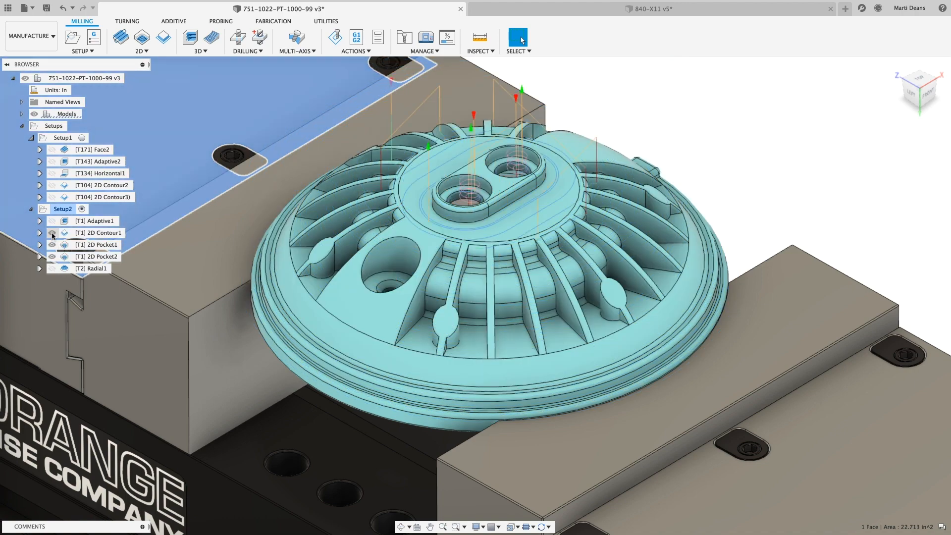
Step: Hide the Setup2 toolpath previews so only the part and vise remain visible
left_click(93, 256)
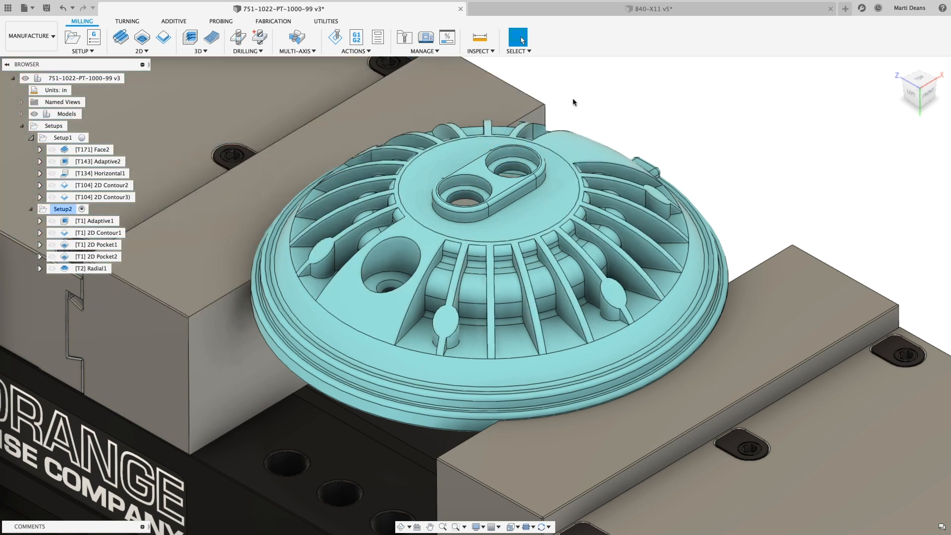
Step: Create a Scallop1 finishing operation bounded by two chains and limited to the patch surfaces
left_click(20, 113)
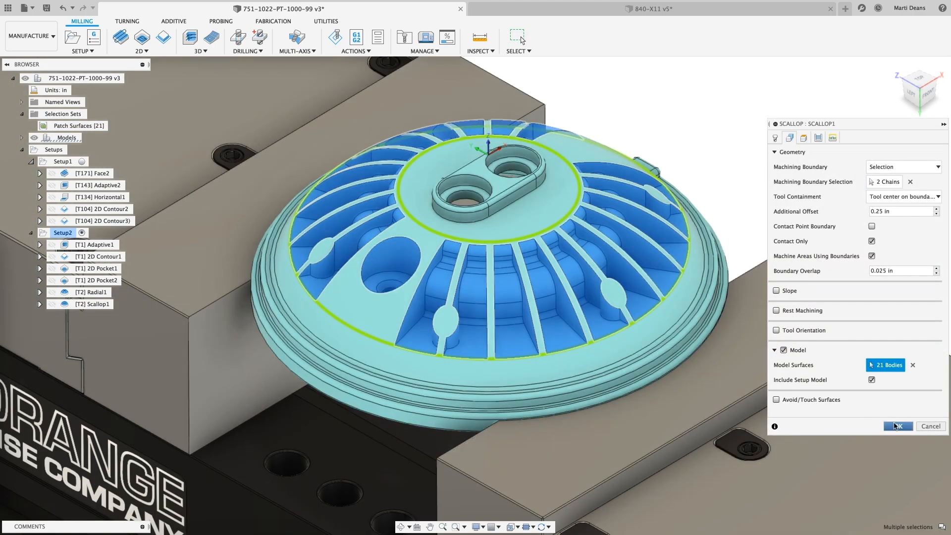
left_click(898, 425)
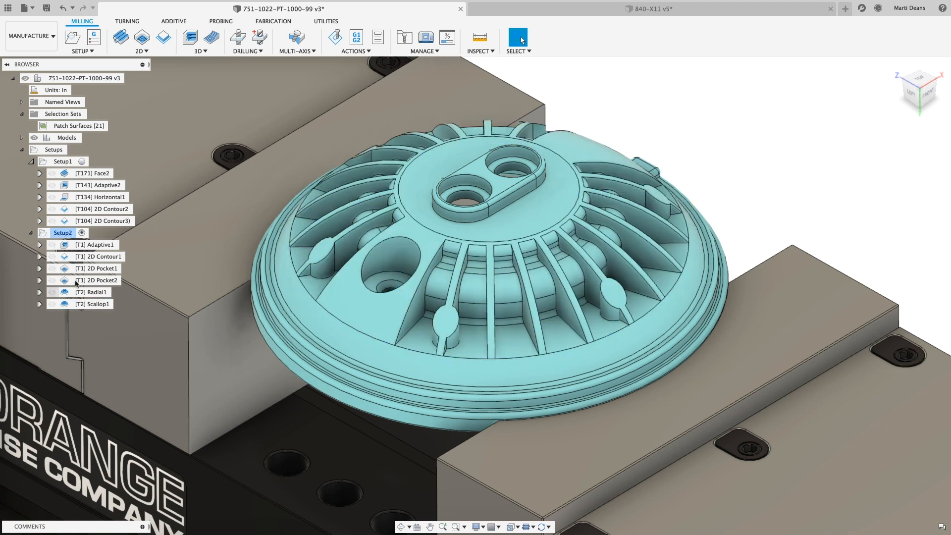
Step: In the 840-X11 lathe document, start a Face operation using tool 1 CCMT 80 Degree Rough
left_click(649, 7)
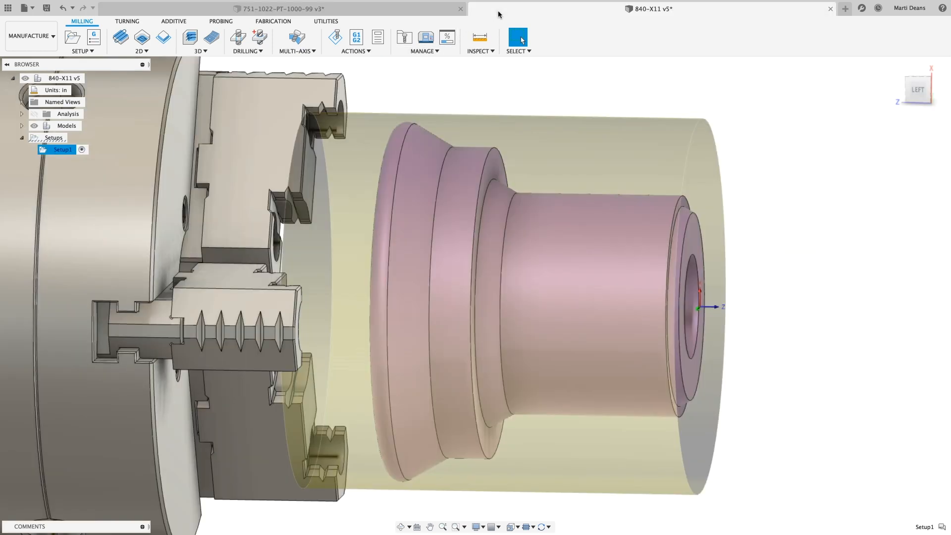
left_click(127, 20)
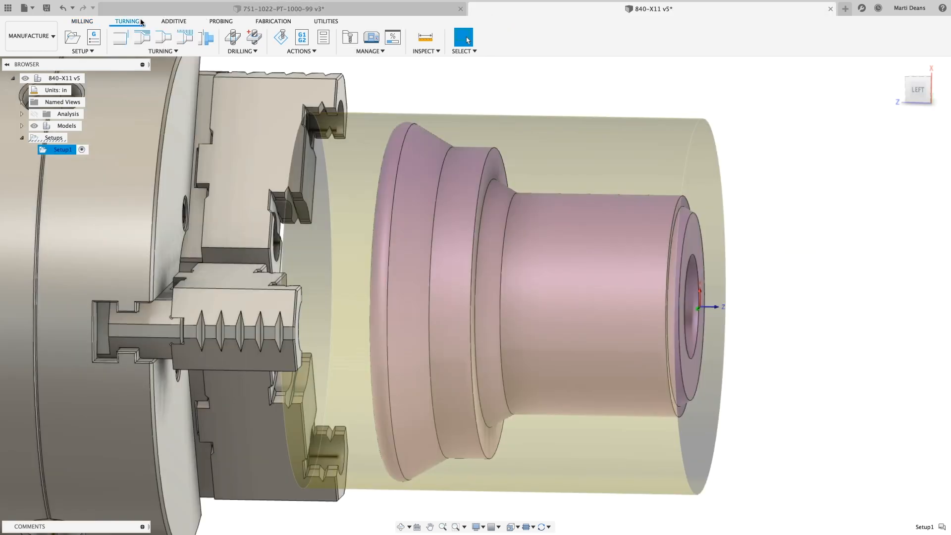
left_click(122, 38)
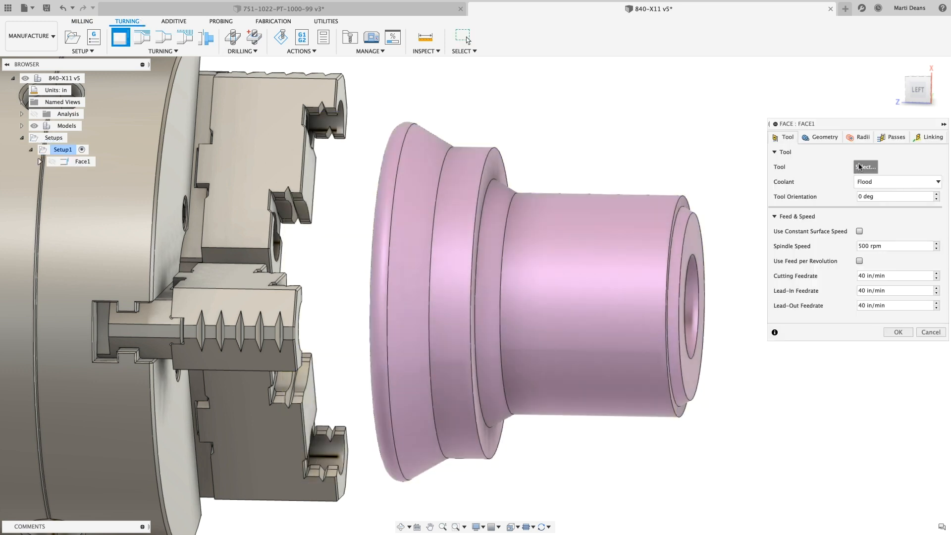
left_click(865, 166)
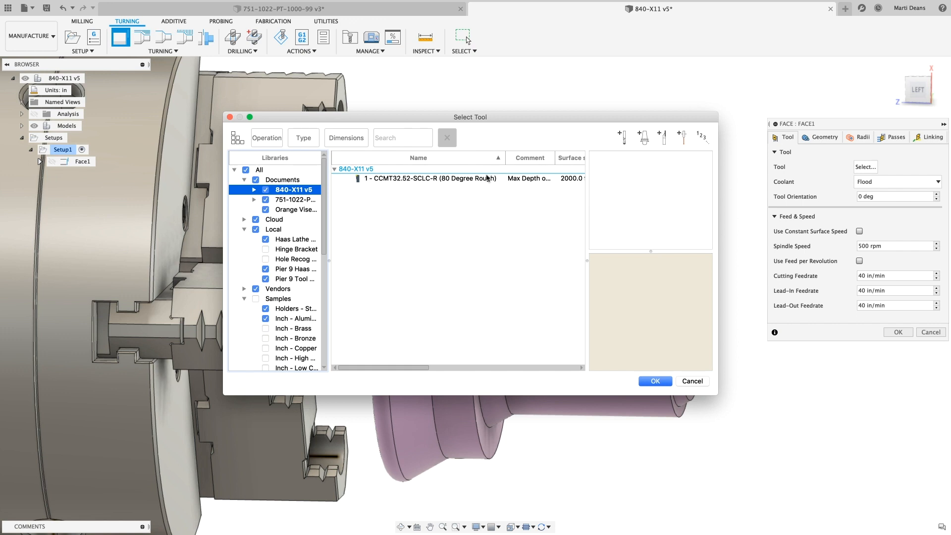
left_click(430, 178)
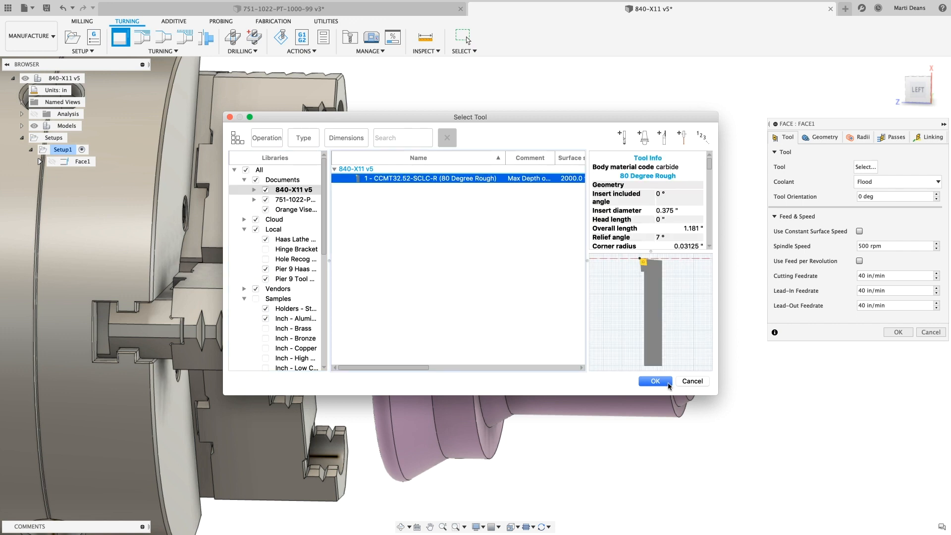
left_click(654, 381)
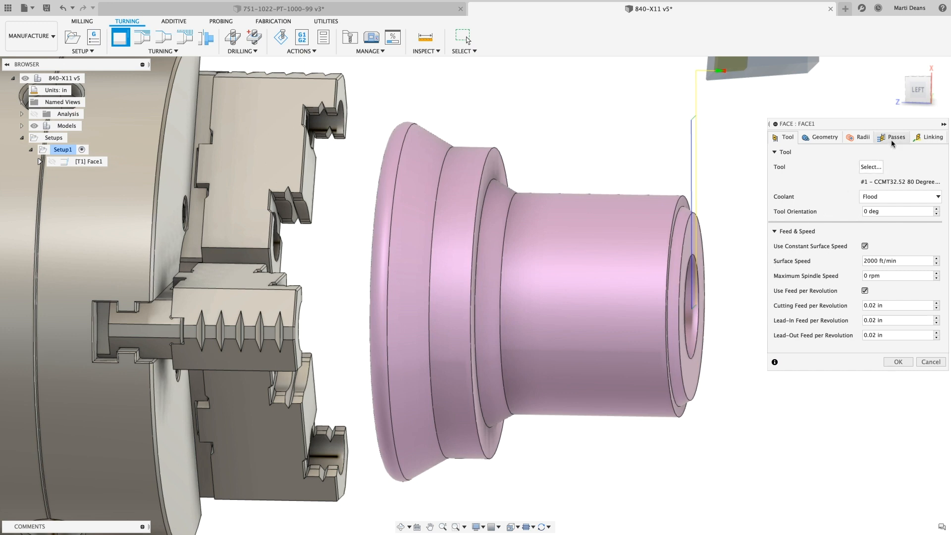
Step: Enable Use Reduced Feedrate on the facing passes within a 0.25 in radius
left_click(896, 137)
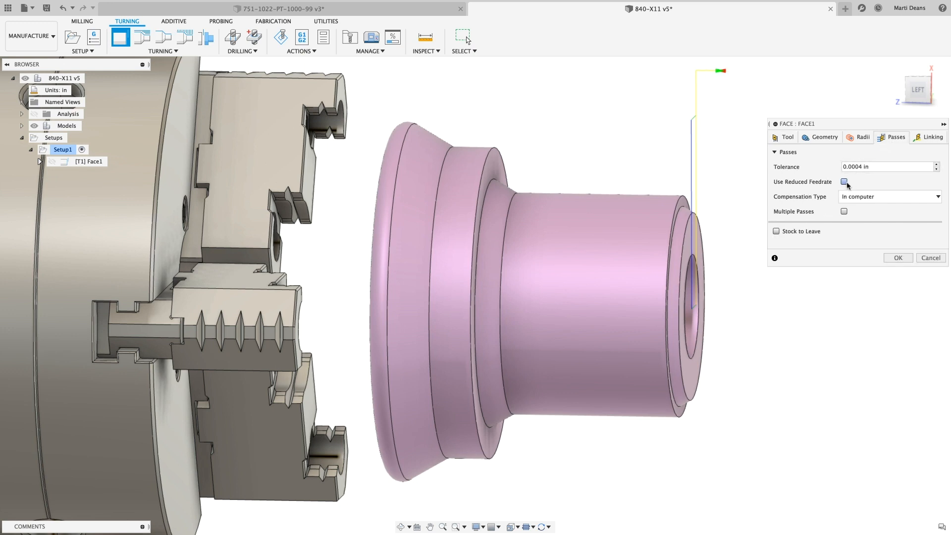
left_click(860, 183)
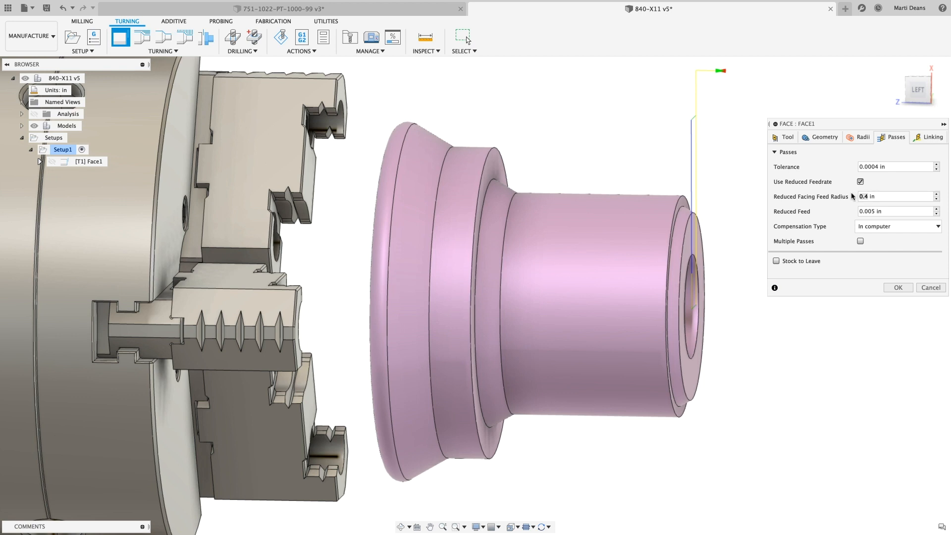
type("0.25")
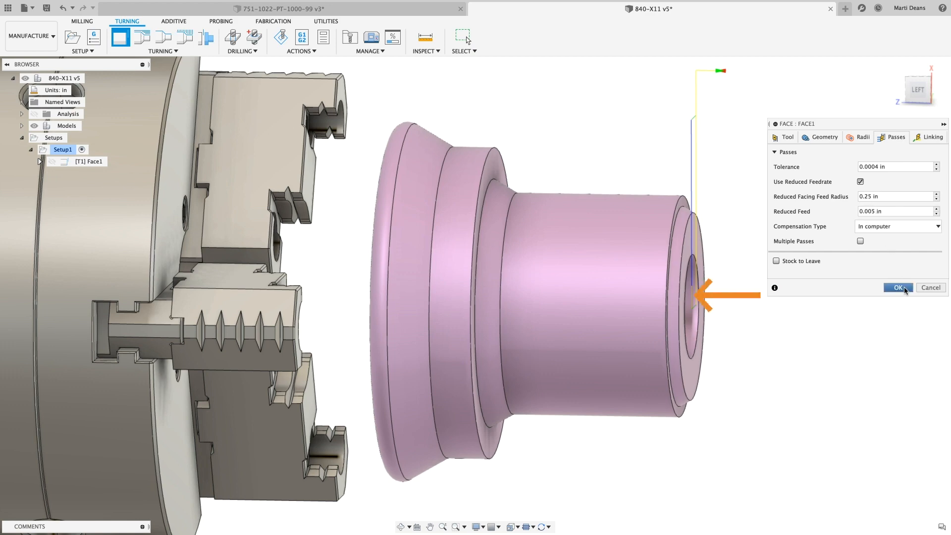
Step: Confirm Face1 and create Profile Roughing2 with the 80 Degree Rough tool from the Haas library
left_click(899, 287)
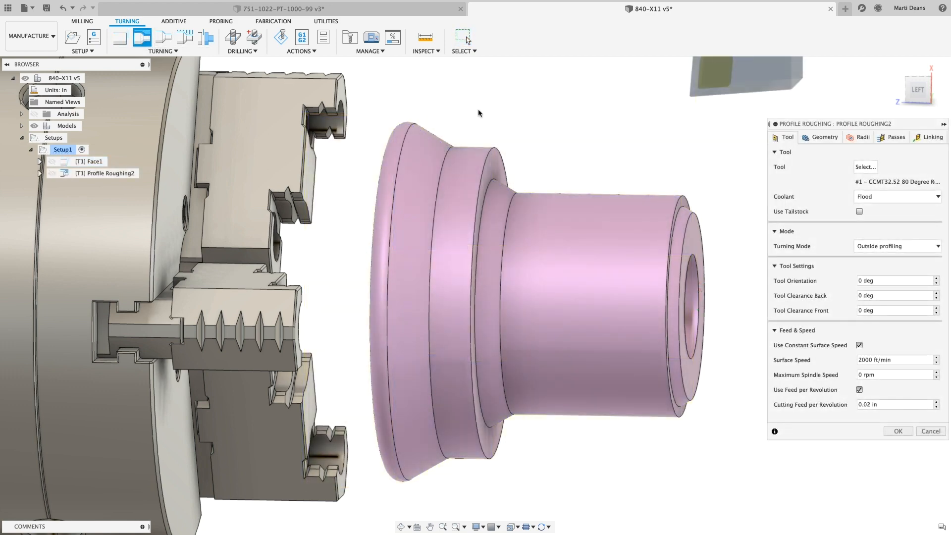
left_click(864, 167)
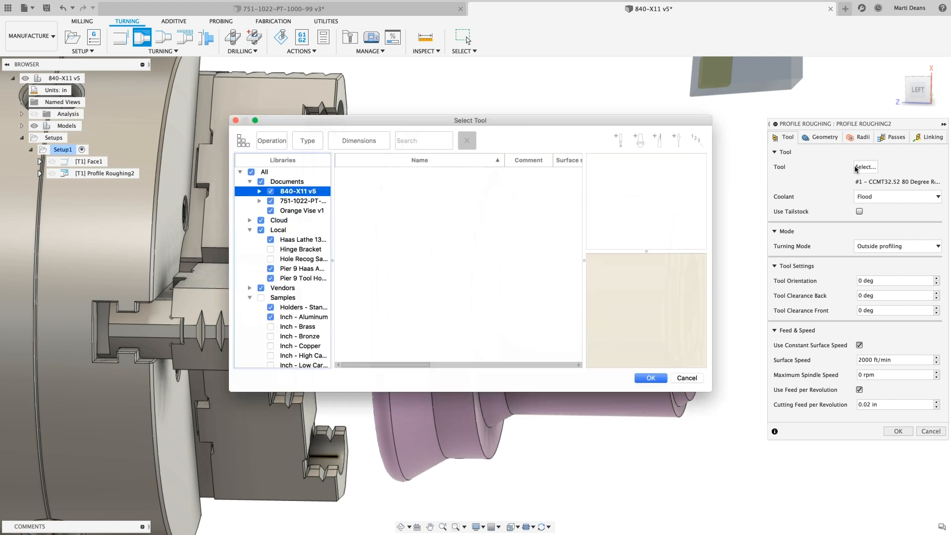
left_click(300, 191)
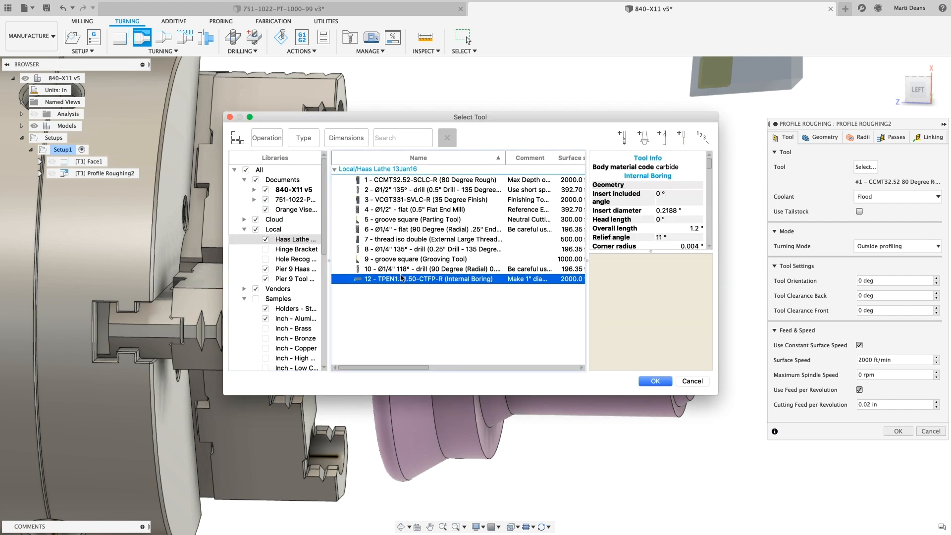
left_click(655, 380)
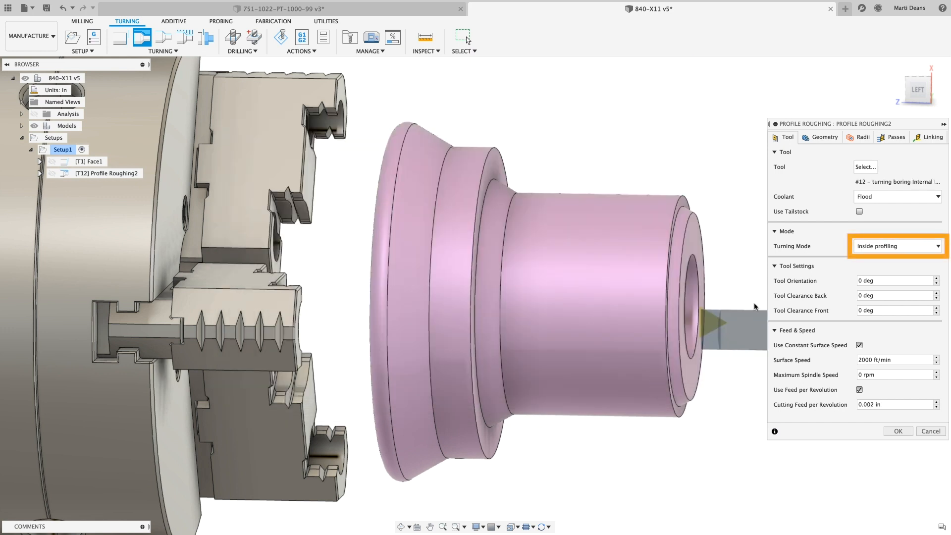
left_click(865, 167)
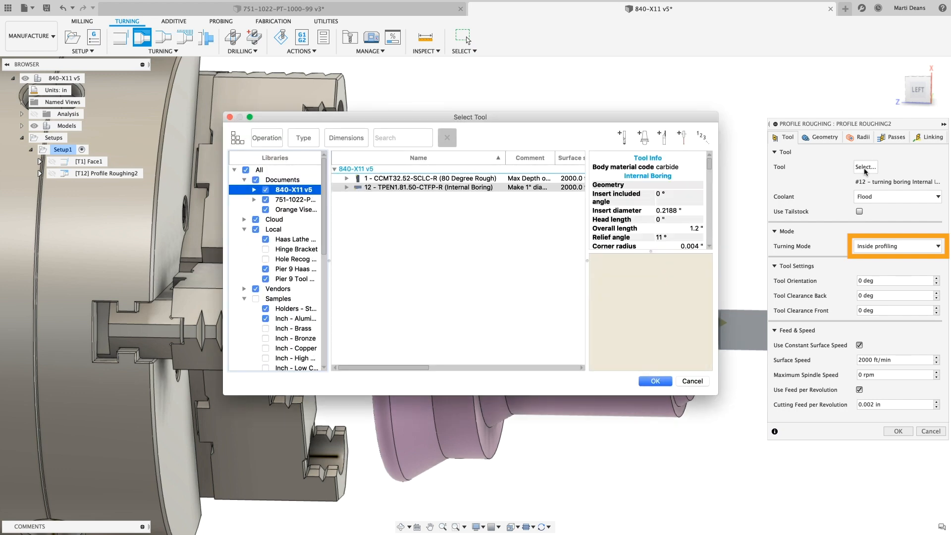
left_click(426, 179)
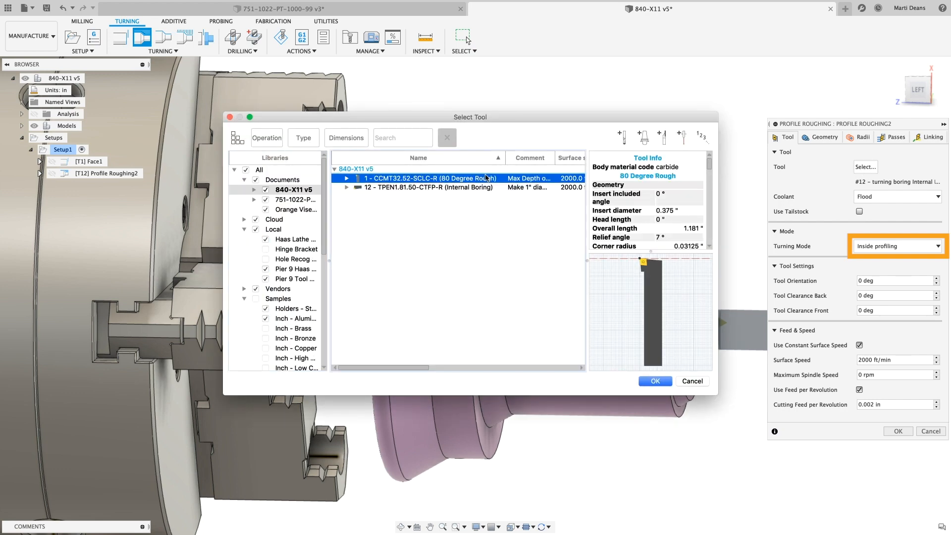
left_click(655, 380)
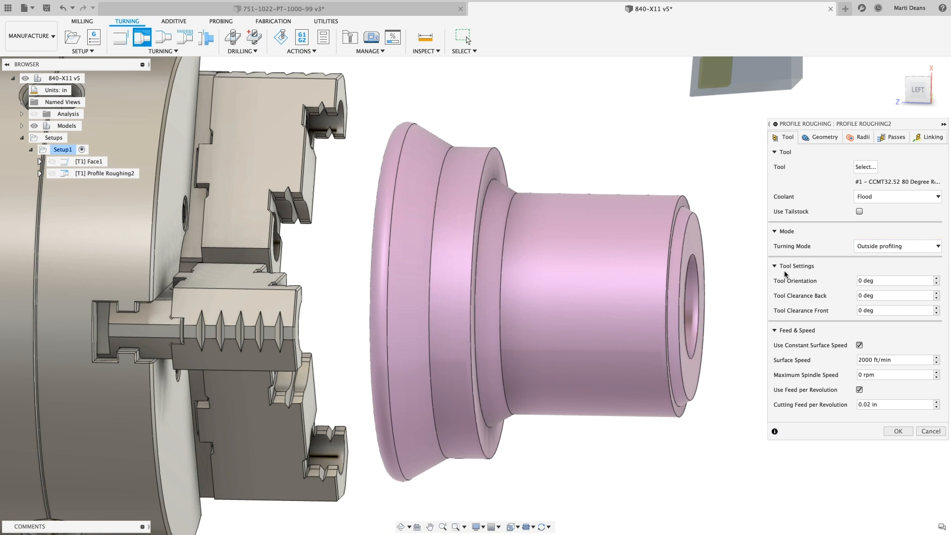
left_click(895, 136)
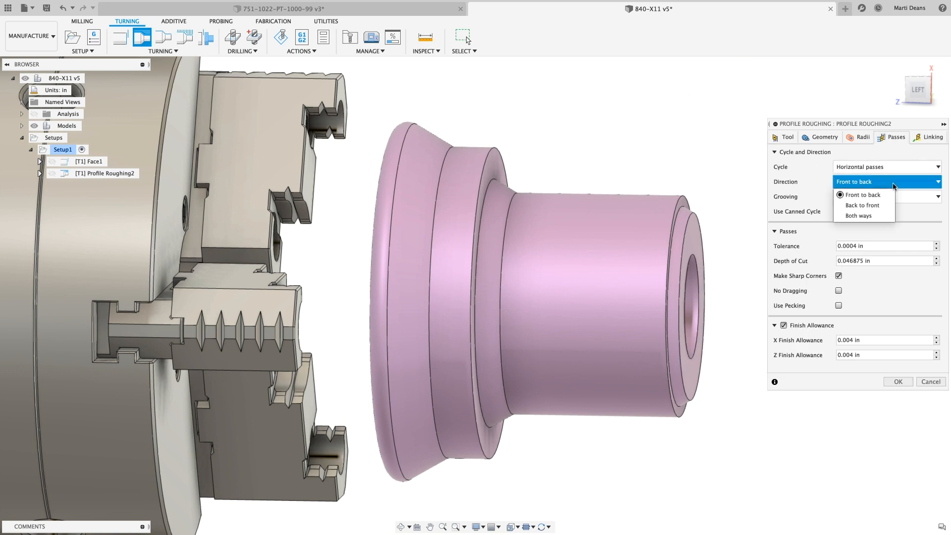
left_click(857, 216)
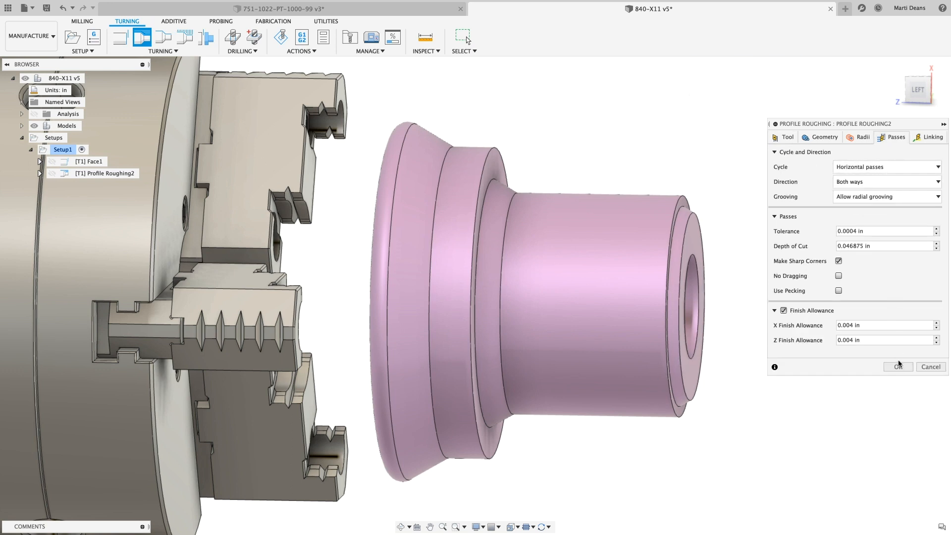
Step: Add Profile Roughing3 and Profile Roughing4, reviewing their limits, clearance and linking settings
left_click(897, 366)
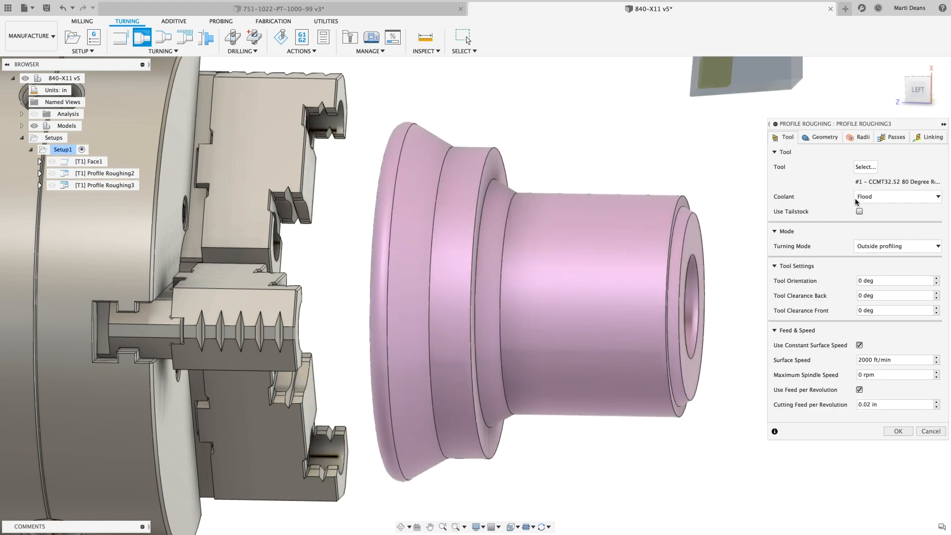
left_click(824, 136)
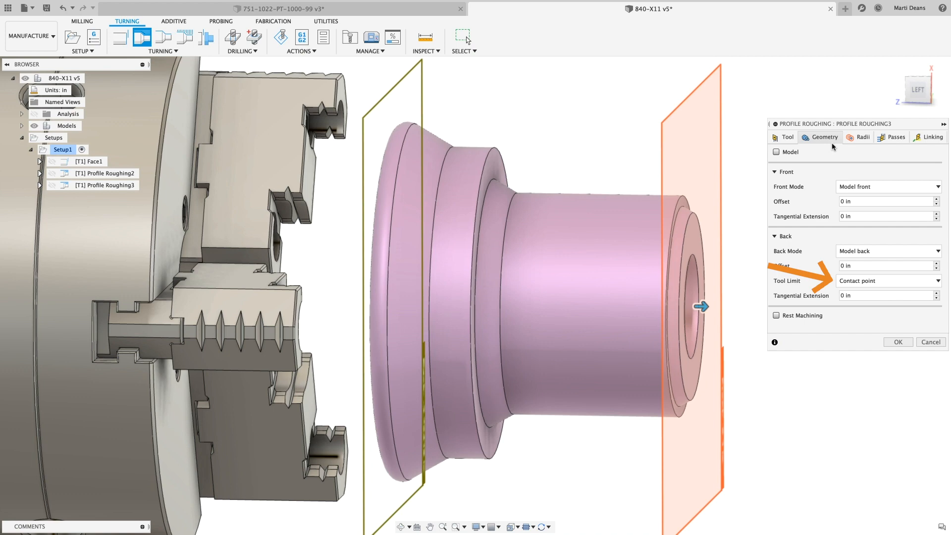
left_click(862, 137)
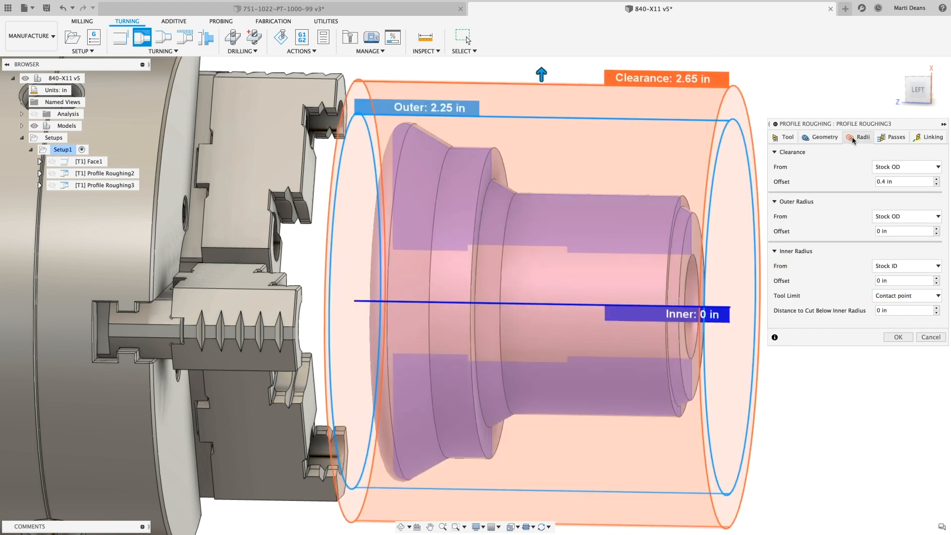
left_click(933, 137)
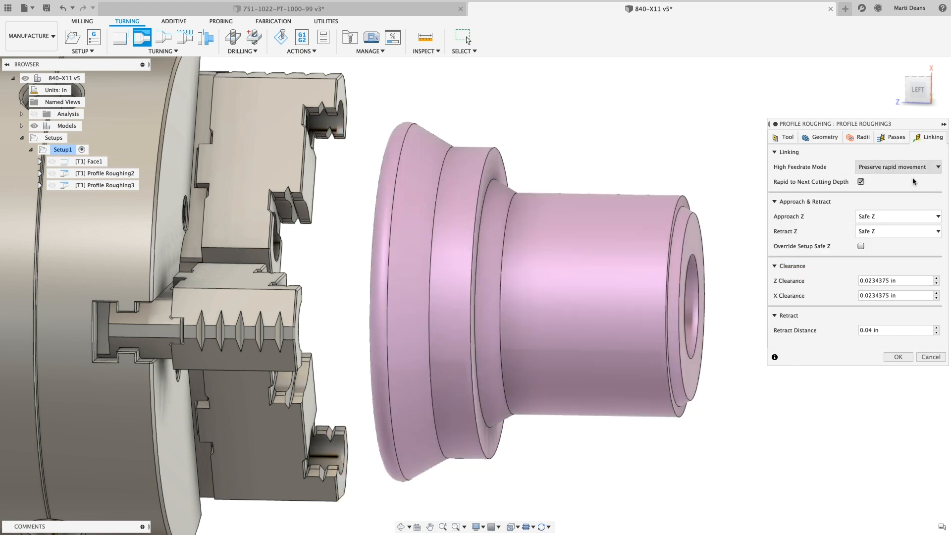
left_click(897, 137)
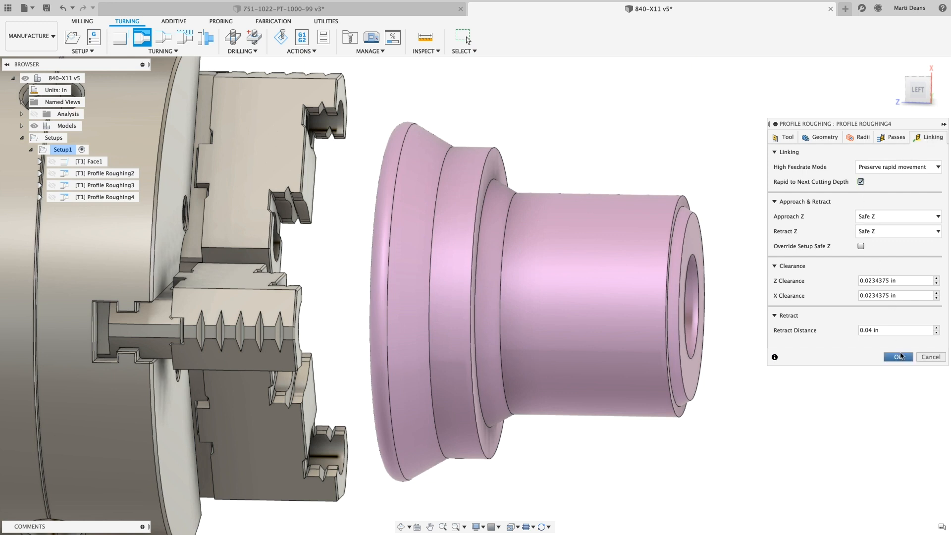
left_click(897, 357)
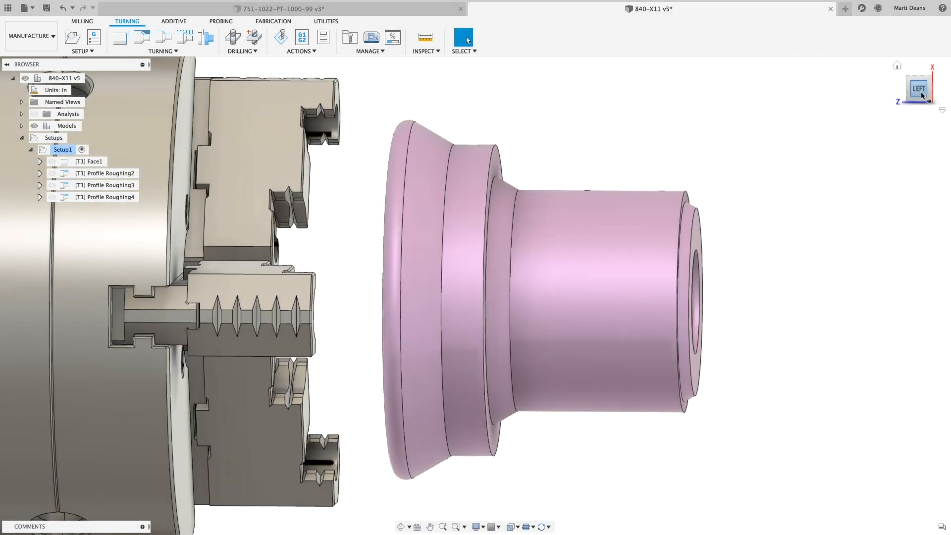
Step: Add a Single Groove at the front edge with inner radius from Model ID offset 0.25 in
left_click(160, 52)
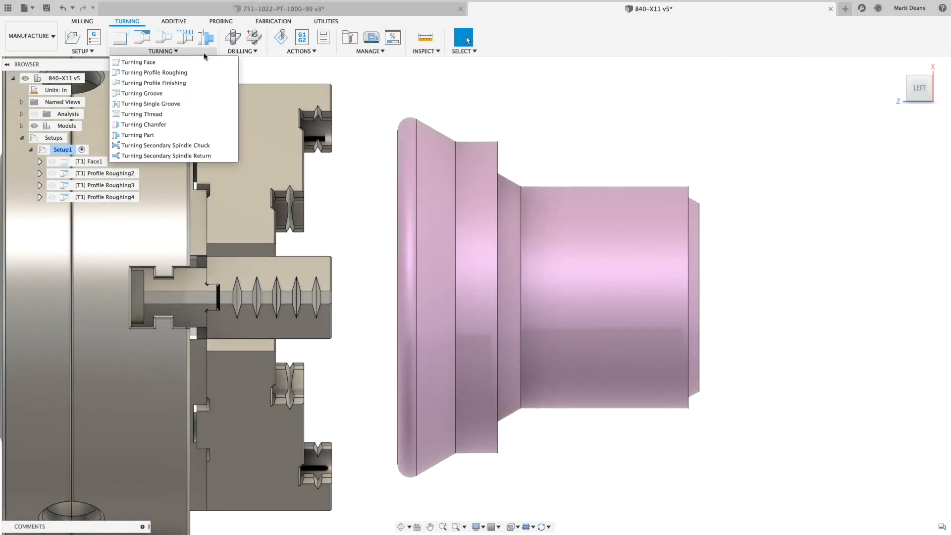
left_click(151, 104)
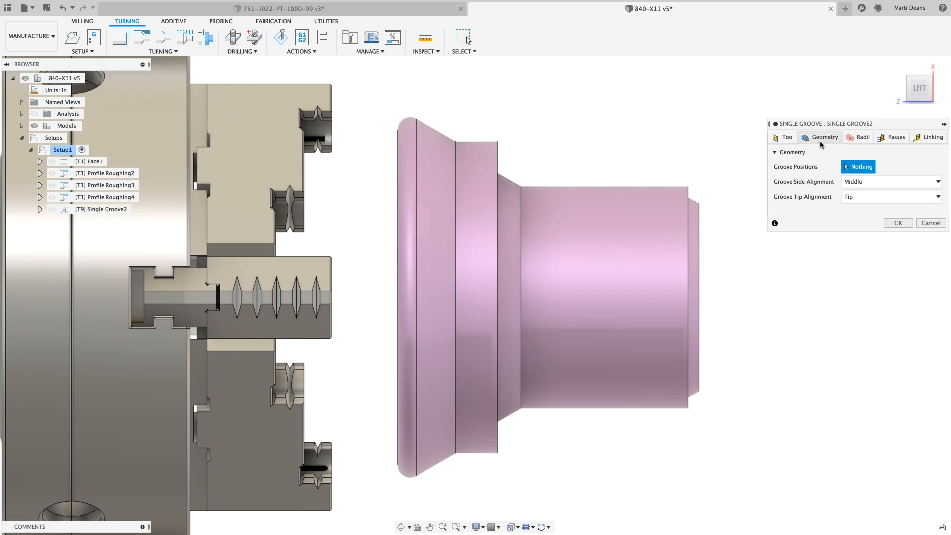
left_click(891, 182)
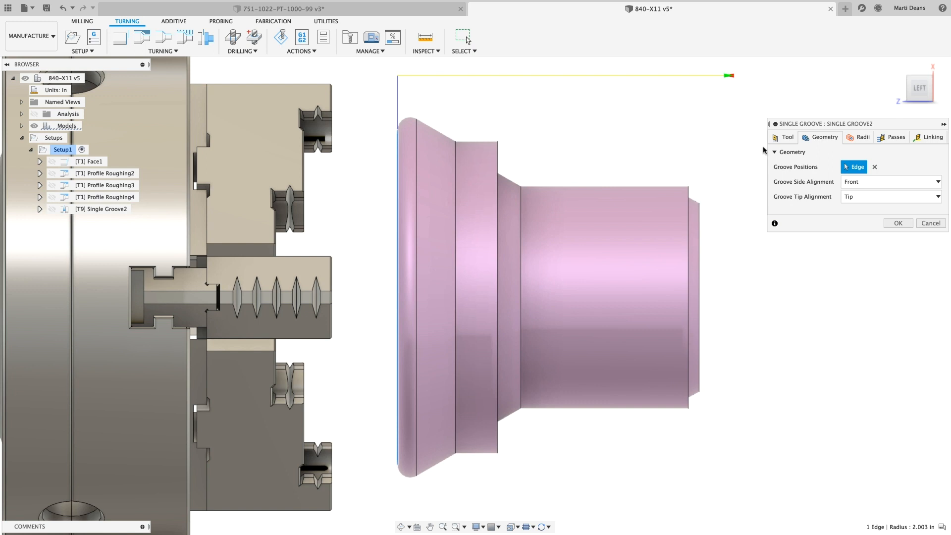
left_click(870, 316)
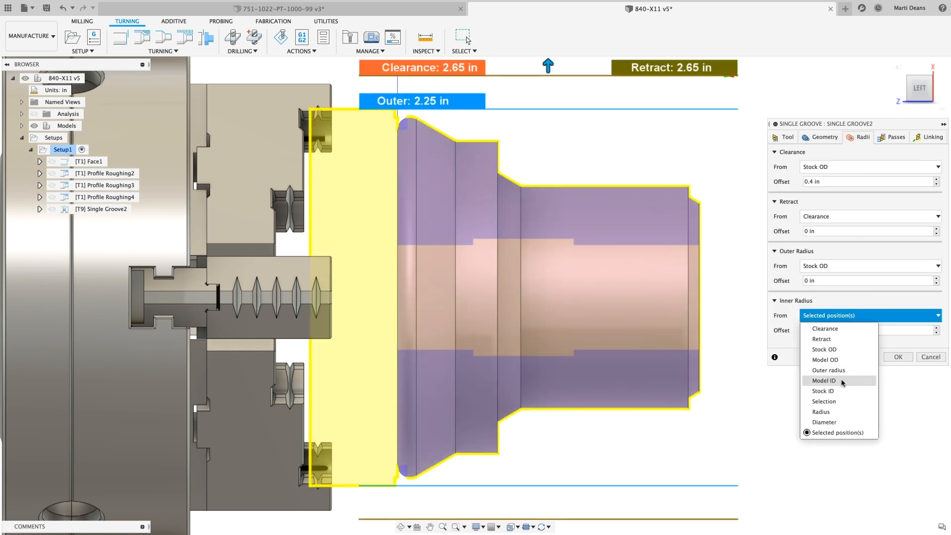
left_click(823, 380)
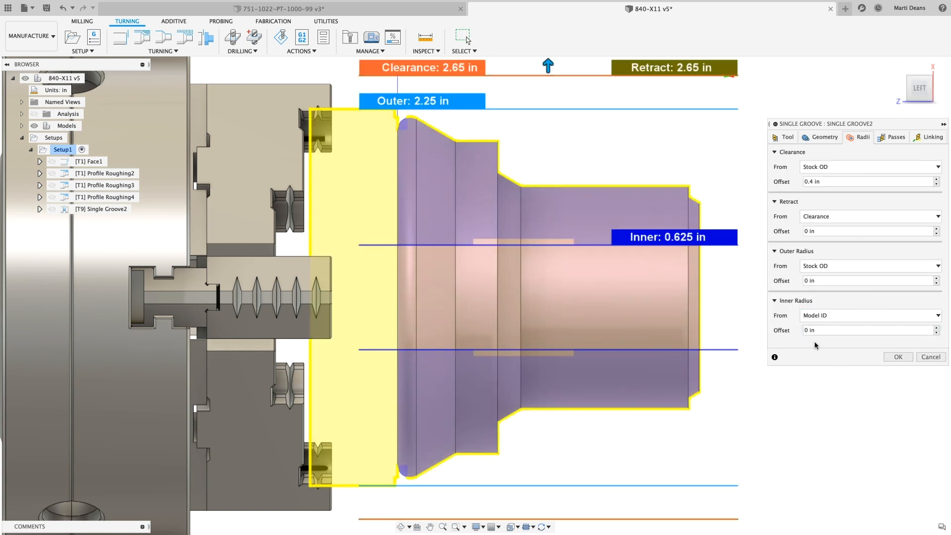
type("0.25")
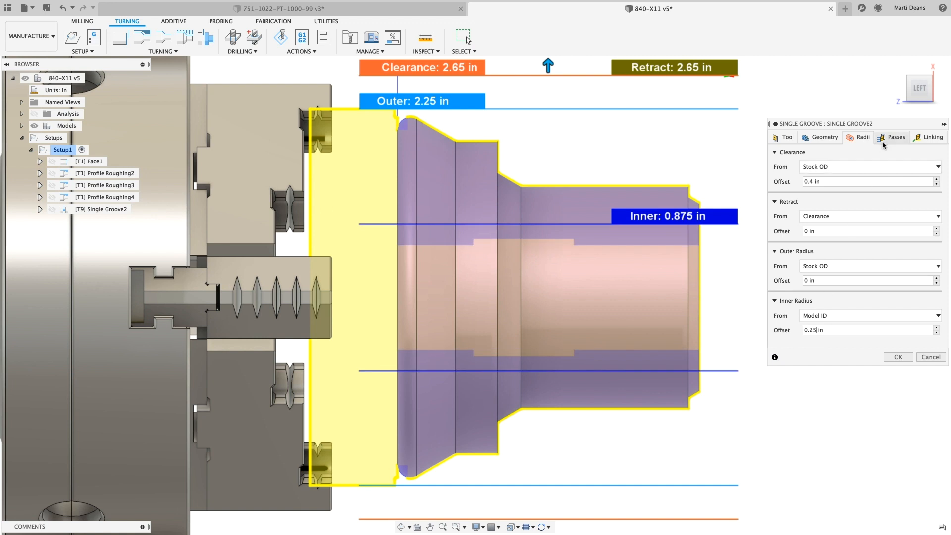
left_click(895, 136)
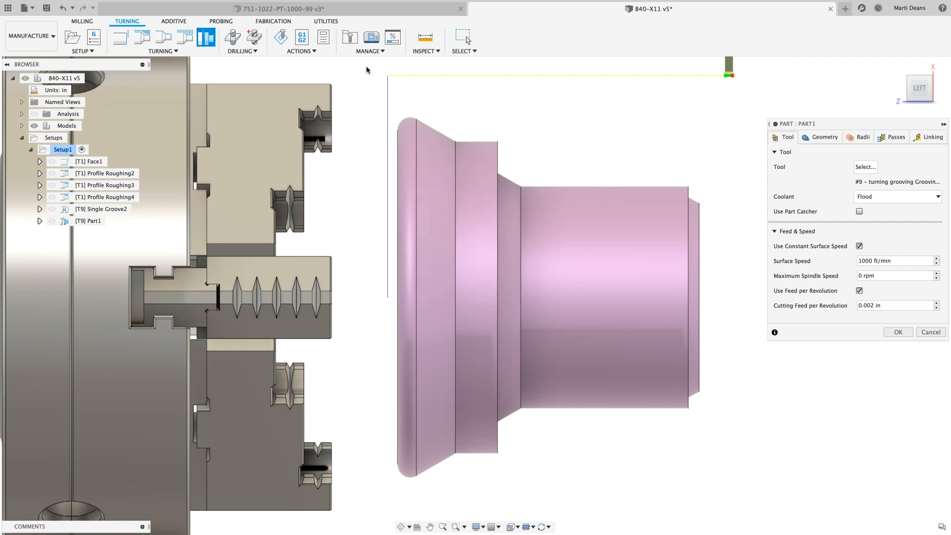
Step: Give the parting operation a 0.04 in, 45 deg chamfer edge break at the back
left_click(824, 137)
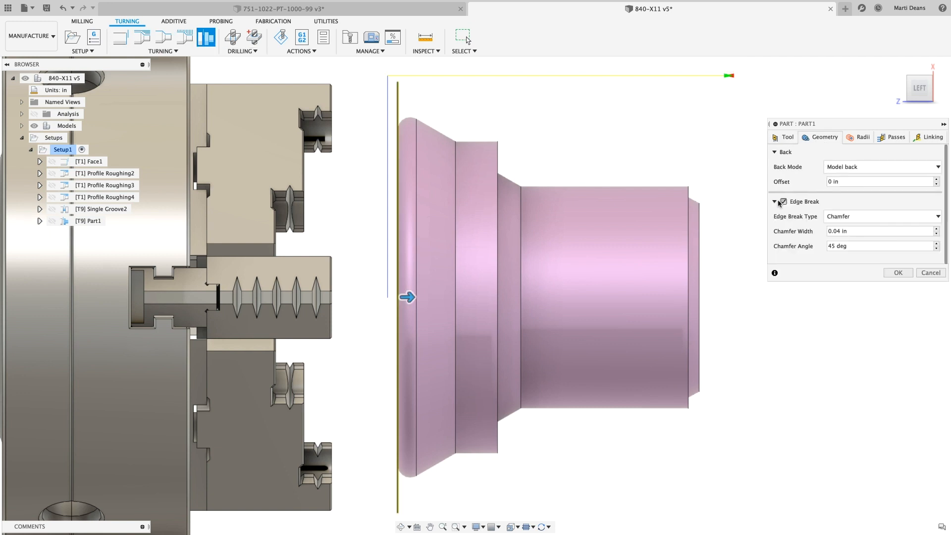
left_click(881, 216)
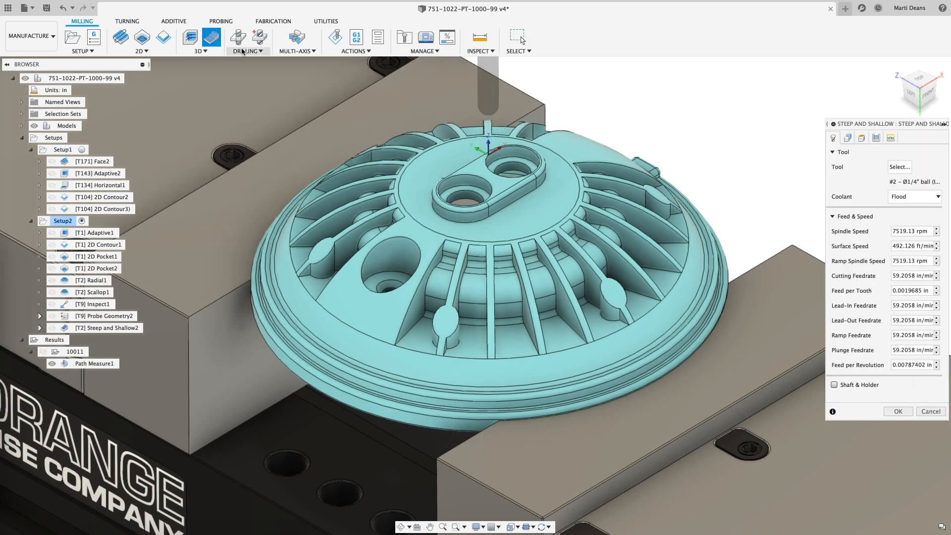
Step: Set the outer band face as a Touch Surface in Steep and Shallow and confirm the operation
left_click(845, 138)
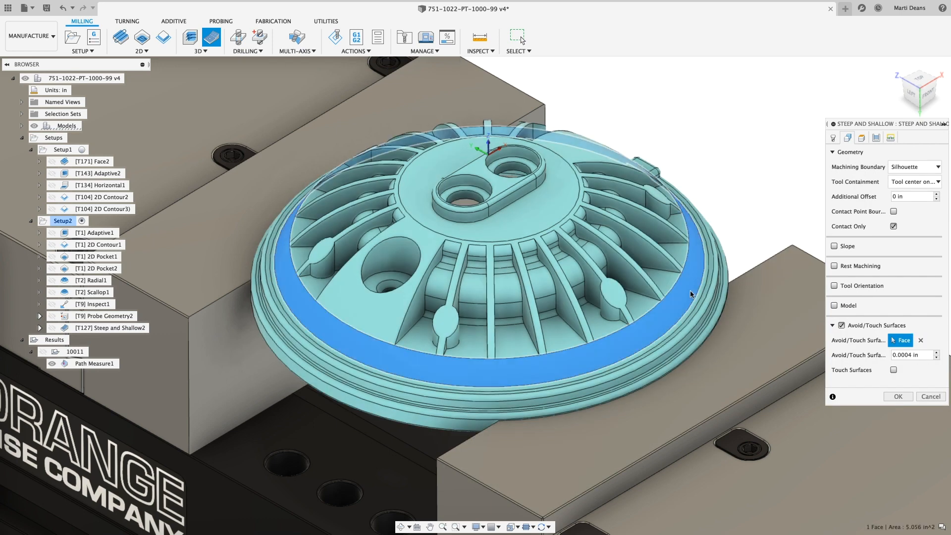
left_click(894, 369)
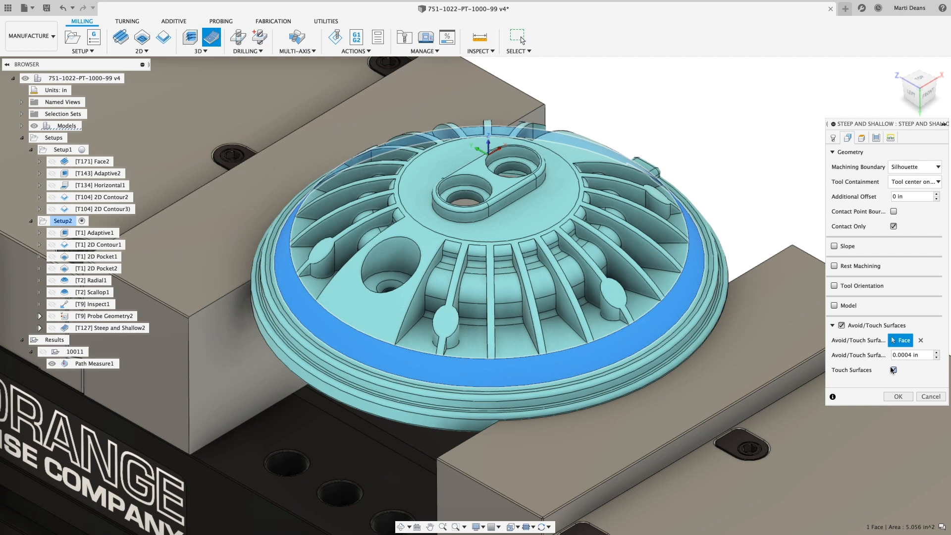
left_click(898, 396)
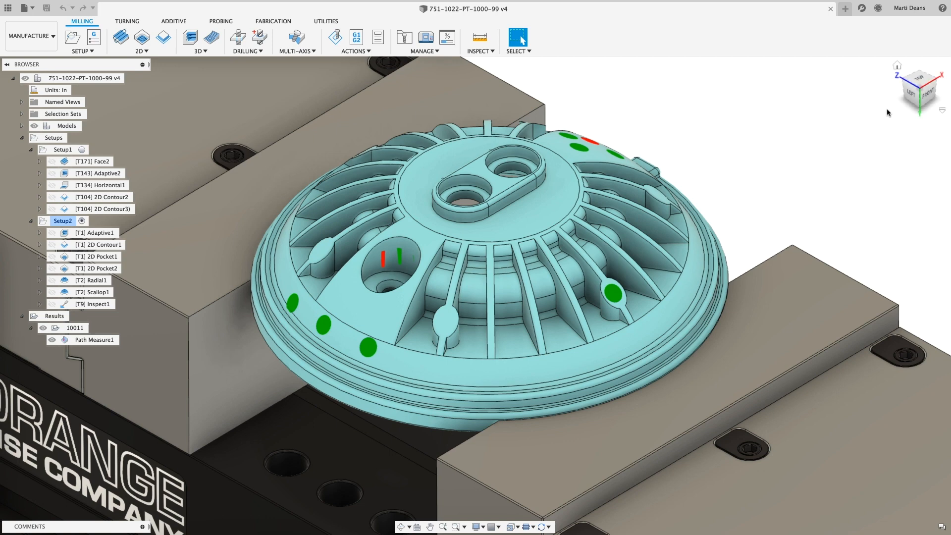
mouse_move(911, 37)
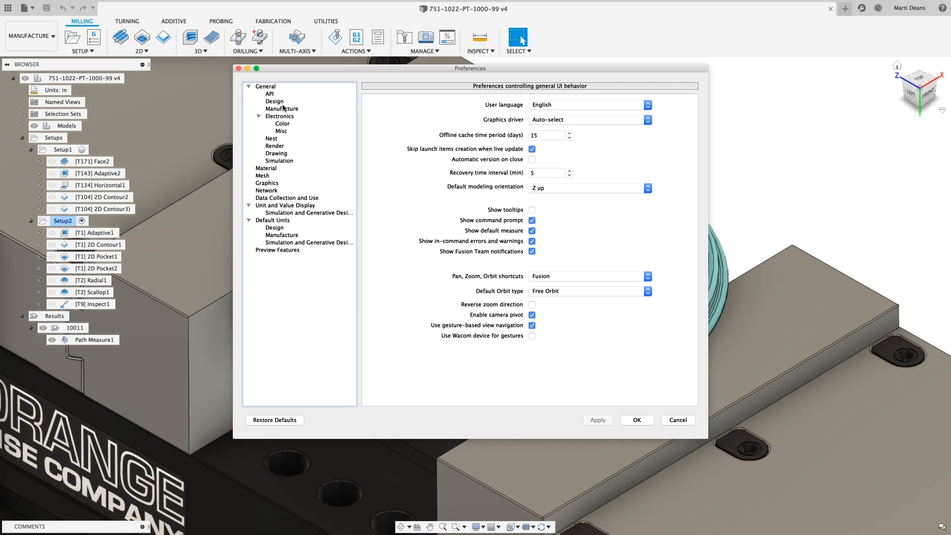
Step: In Manufacture preferences, change inspection Results display type from Confetti to Pin
left_click(281, 109)
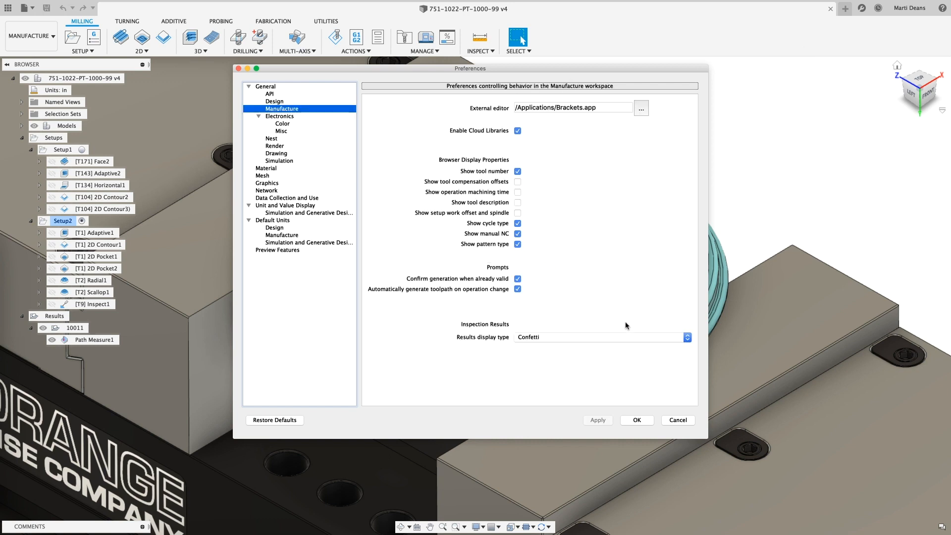
left_click(602, 336)
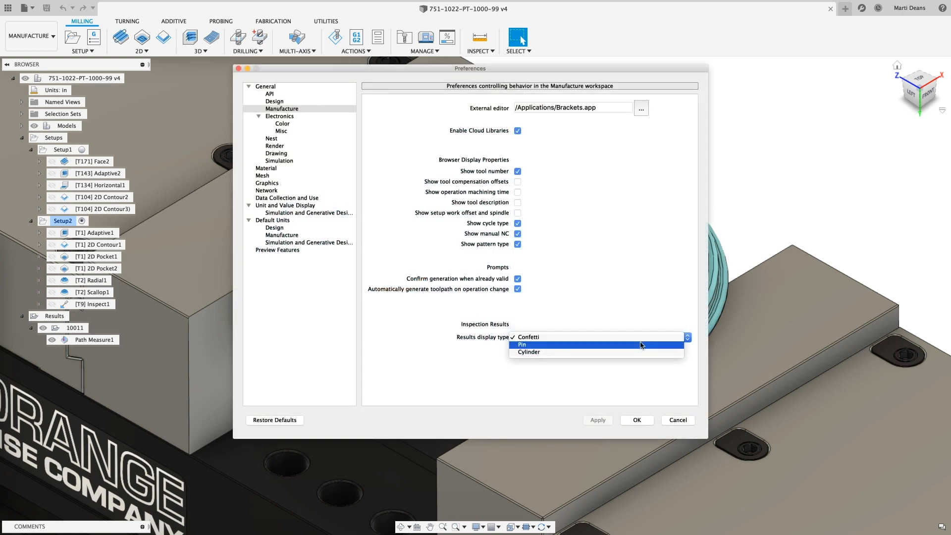
left_click(522, 344)
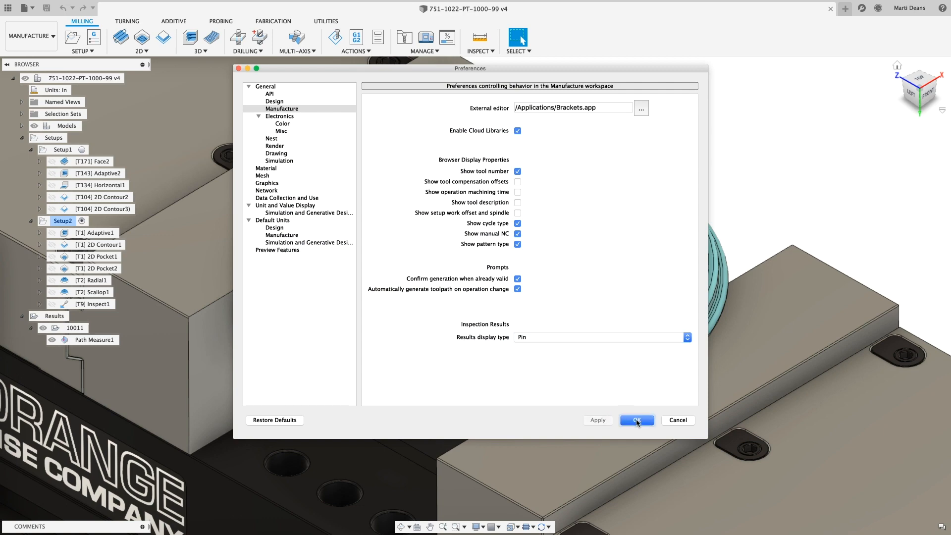
left_click(636, 420)
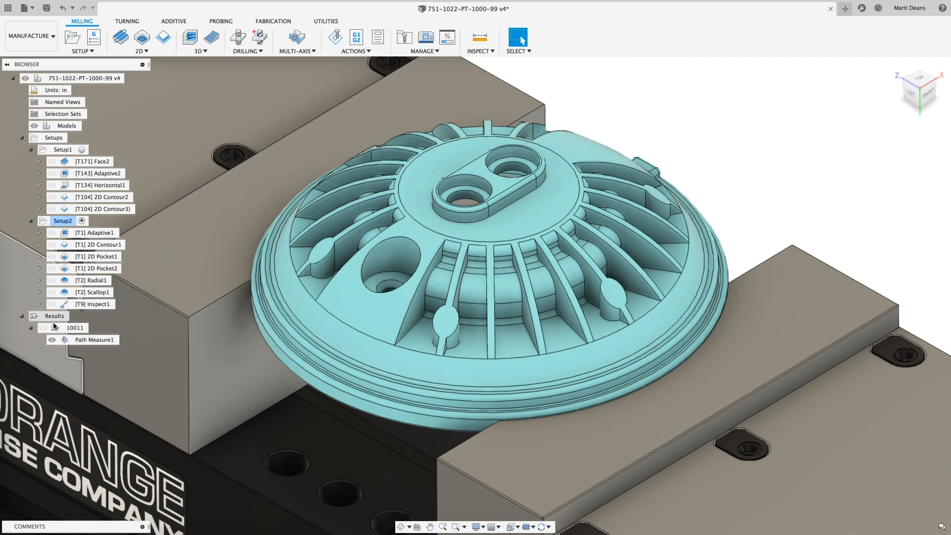
Step: Create a Probe Geometry operation on the boss hole as XY circular hole with Select Same Diameter
left_click(220, 20)
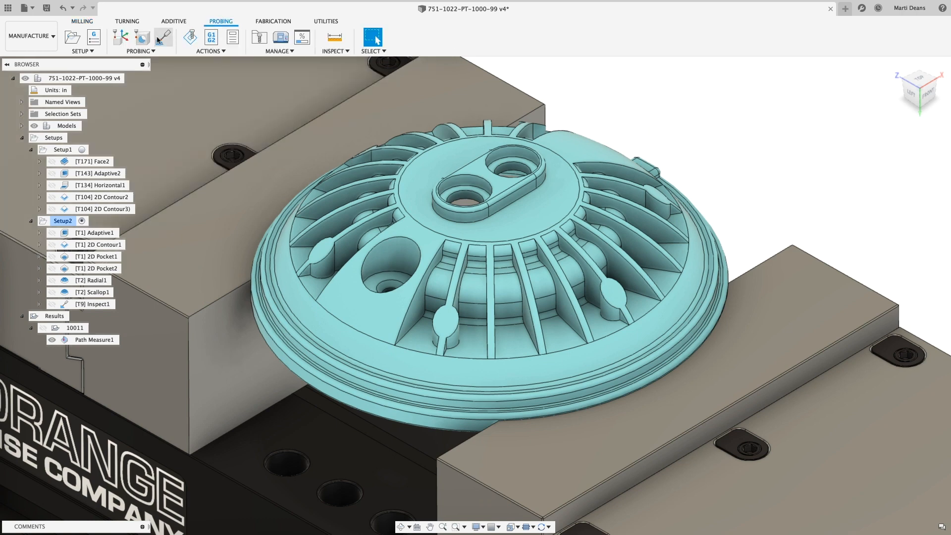
left_click(145, 38)
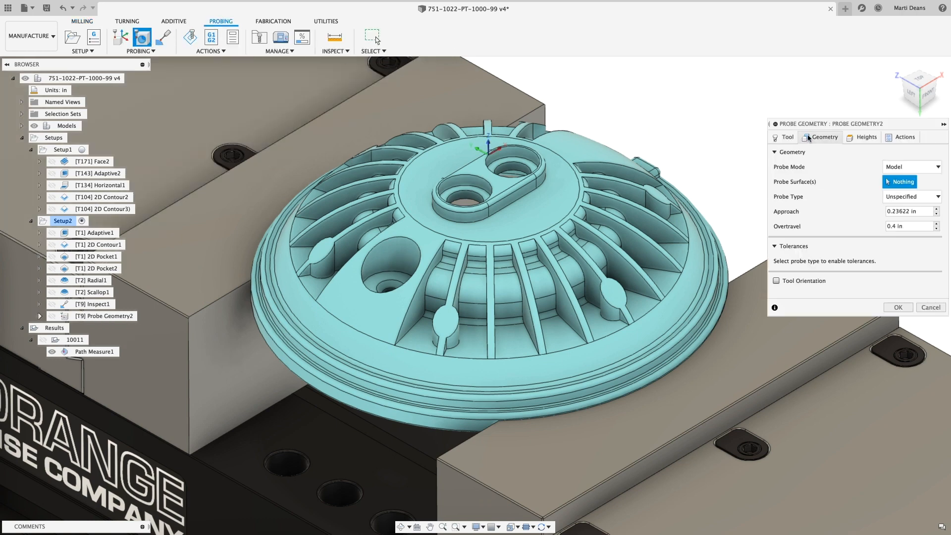
left_click(510, 171)
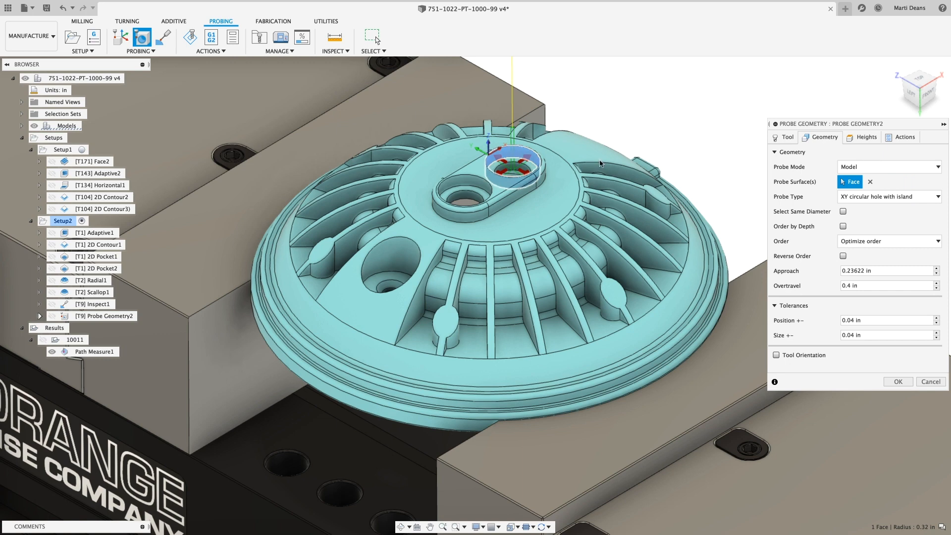
left_click(889, 196)
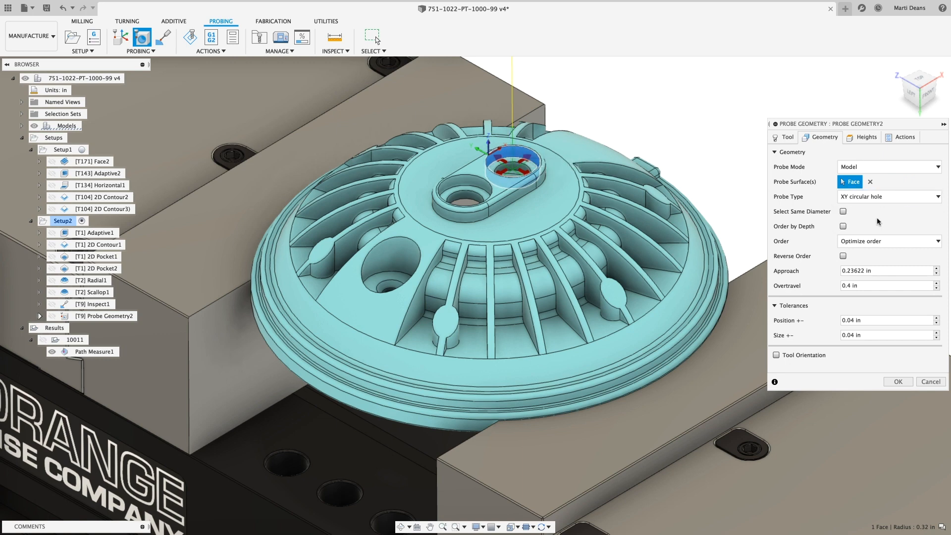
left_click(843, 210)
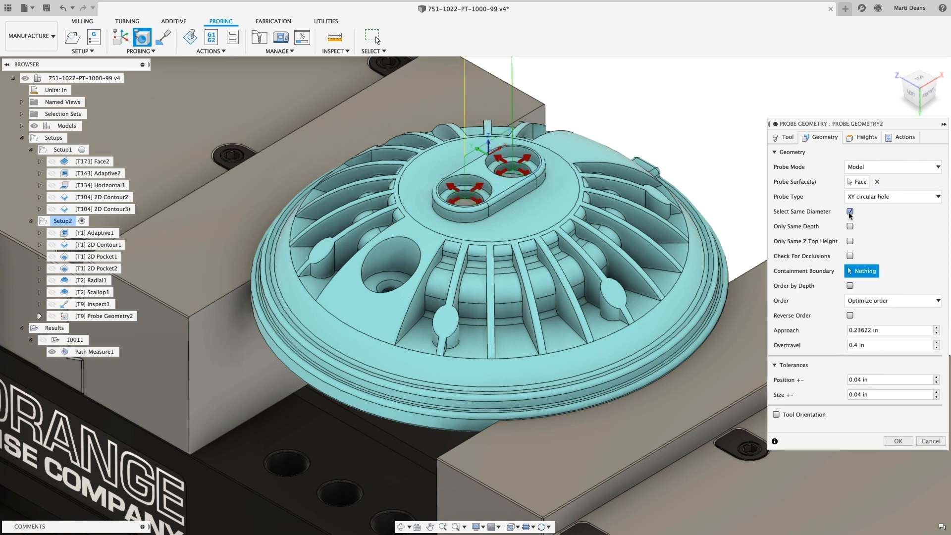